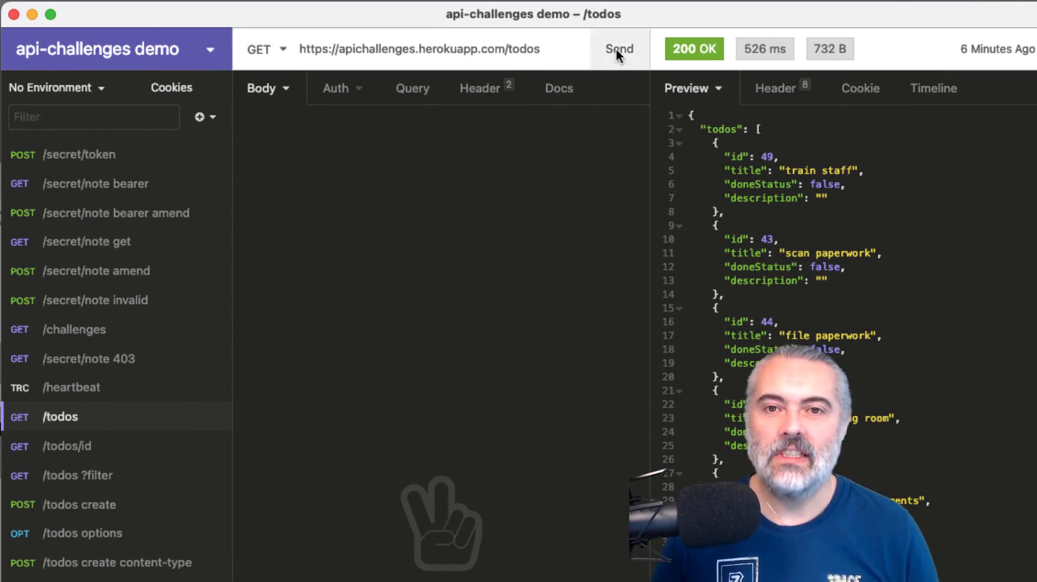
# Resend GET /todos and get 200 OK with todo 49 "train staff" listed
pyautogui.click(619, 48)
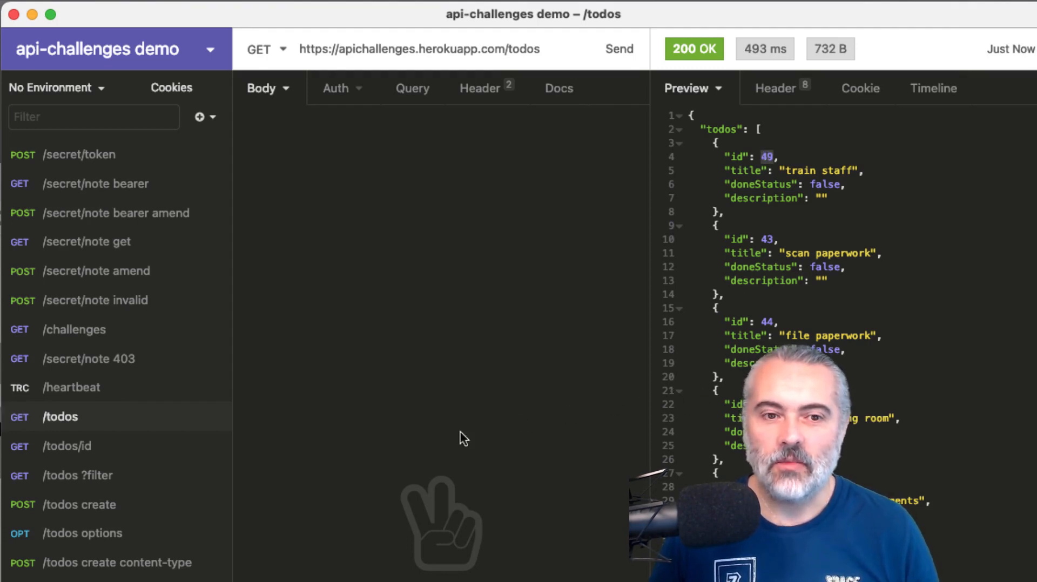
pyautogui.moveTo(67, 450)
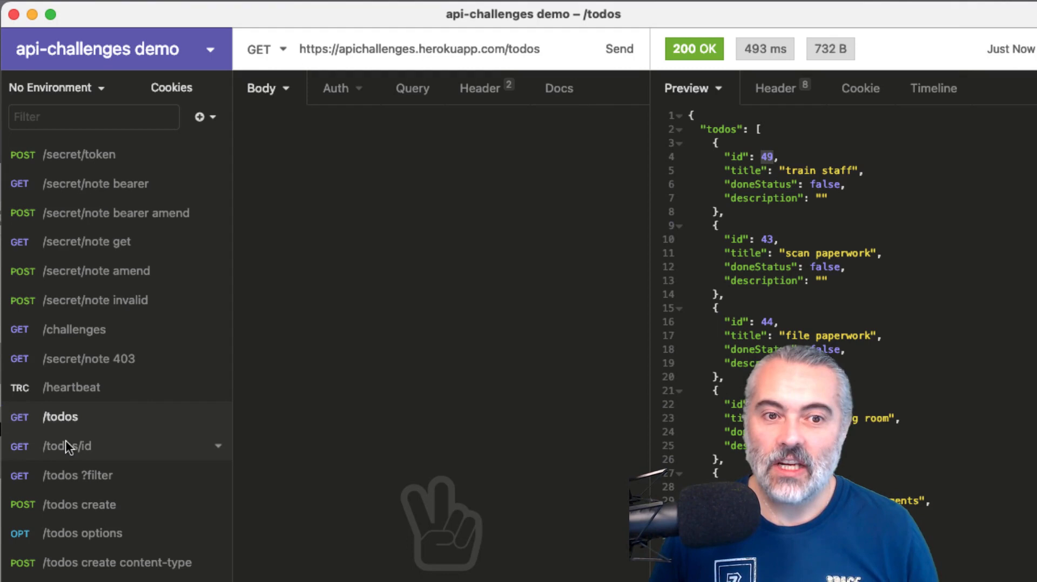
# Send GET /todos/49 and get 200 OK with the "train staff" todo
pyautogui.click(67, 447)
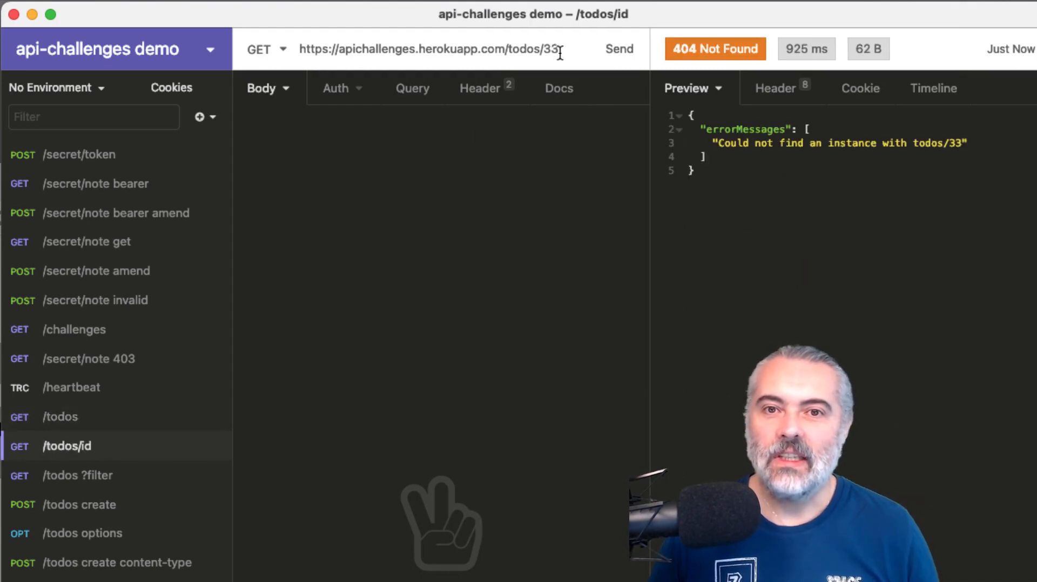
pyautogui.write('49')
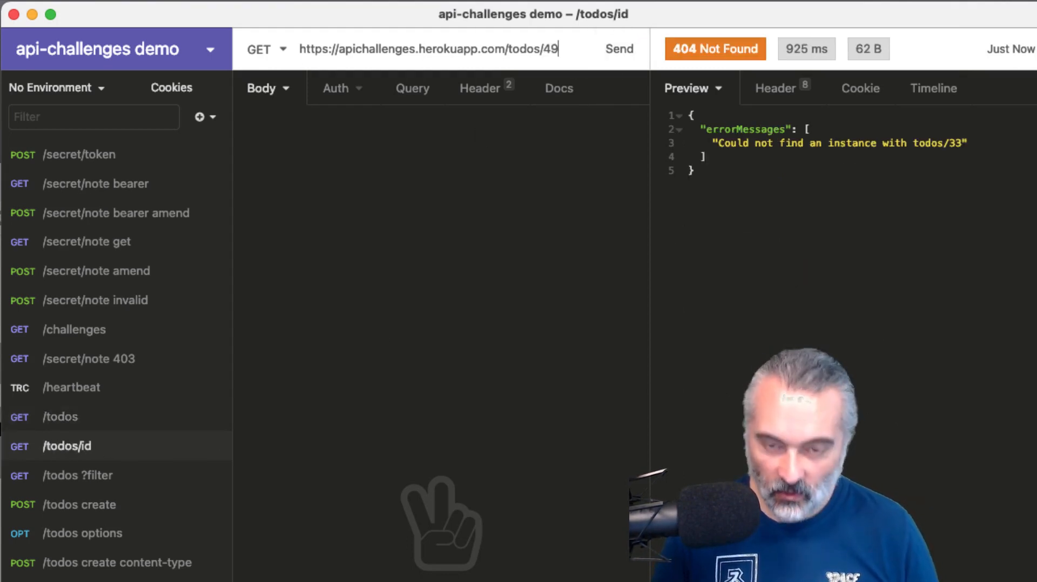
pyautogui.click(620, 49)
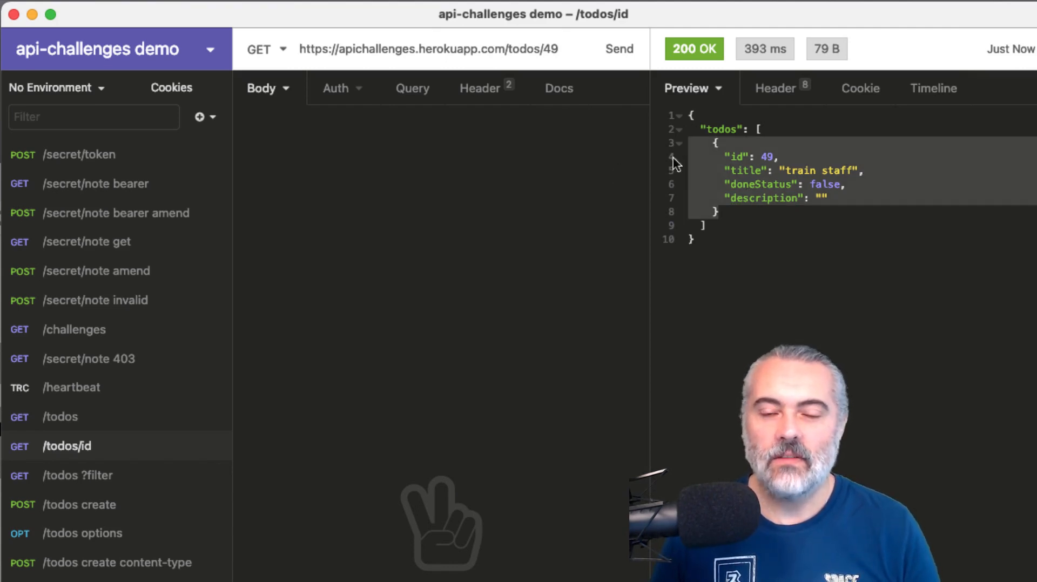
pyautogui.moveTo(751, 355)
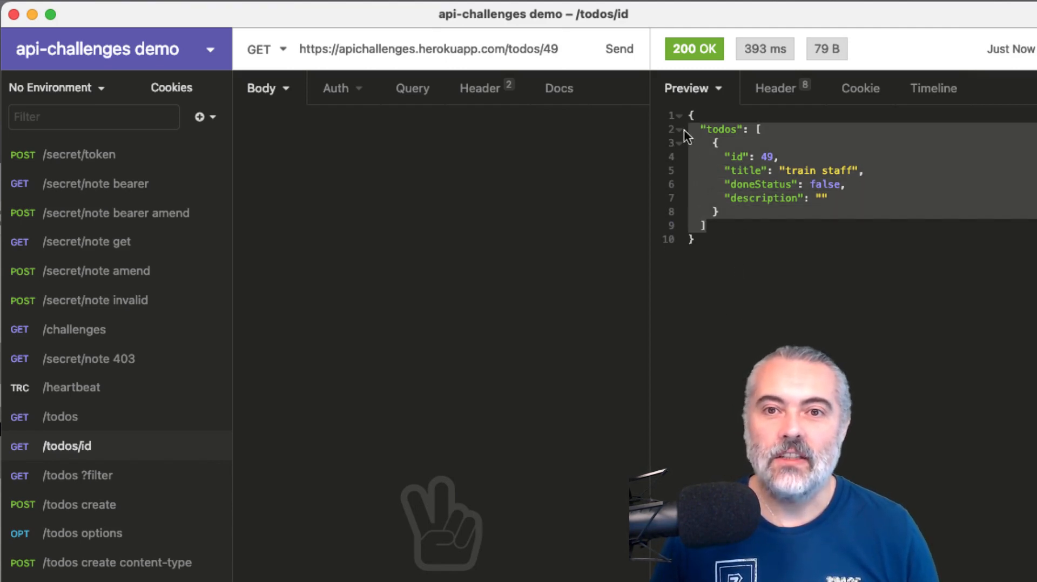
pyautogui.moveTo(763, 202)
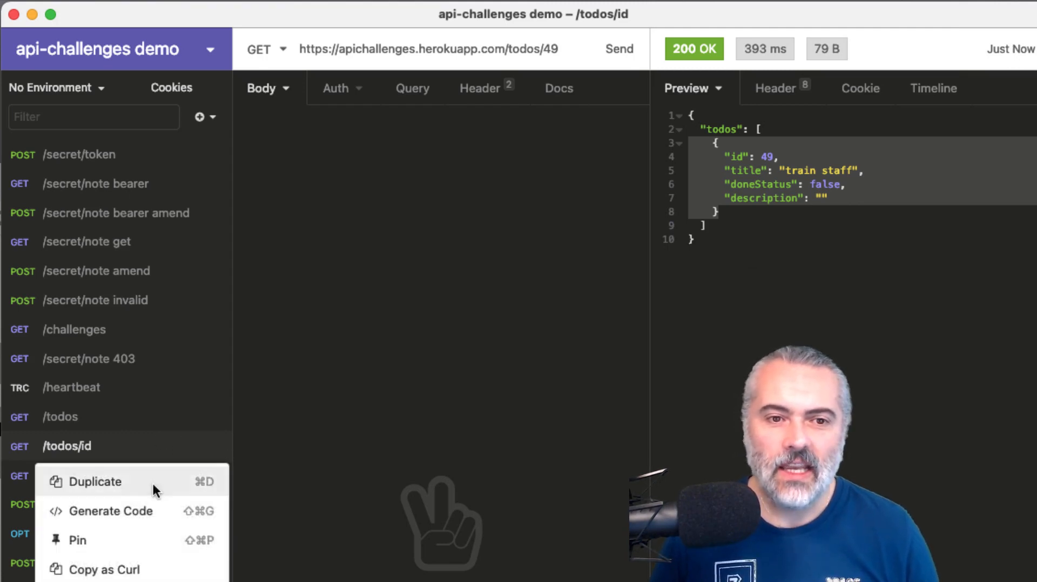
# Duplicate /todos/id as '/todos/id update' and switch its method from GET to POST
pyautogui.click(95, 481)
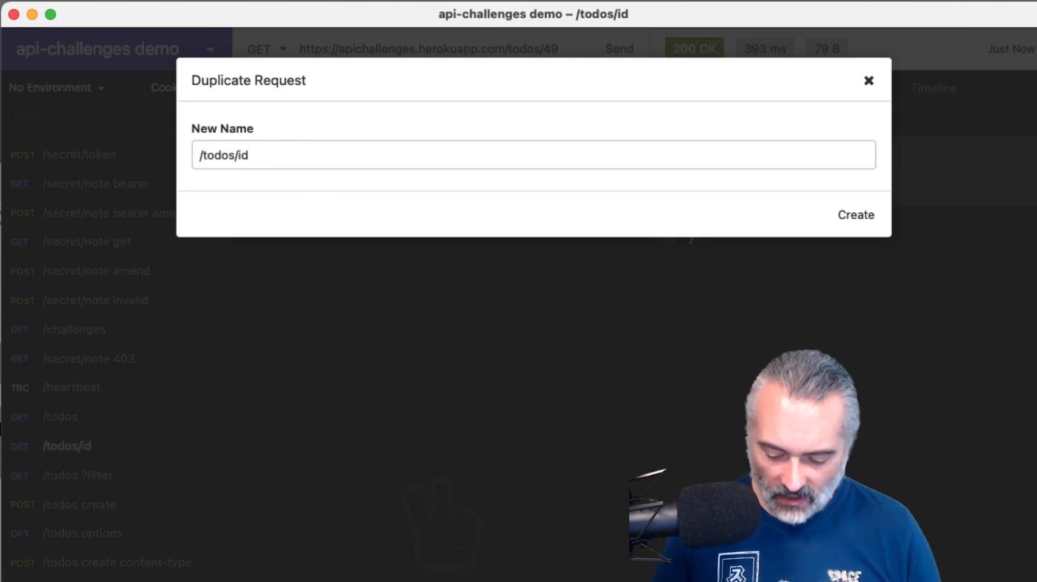
pyautogui.write('update')
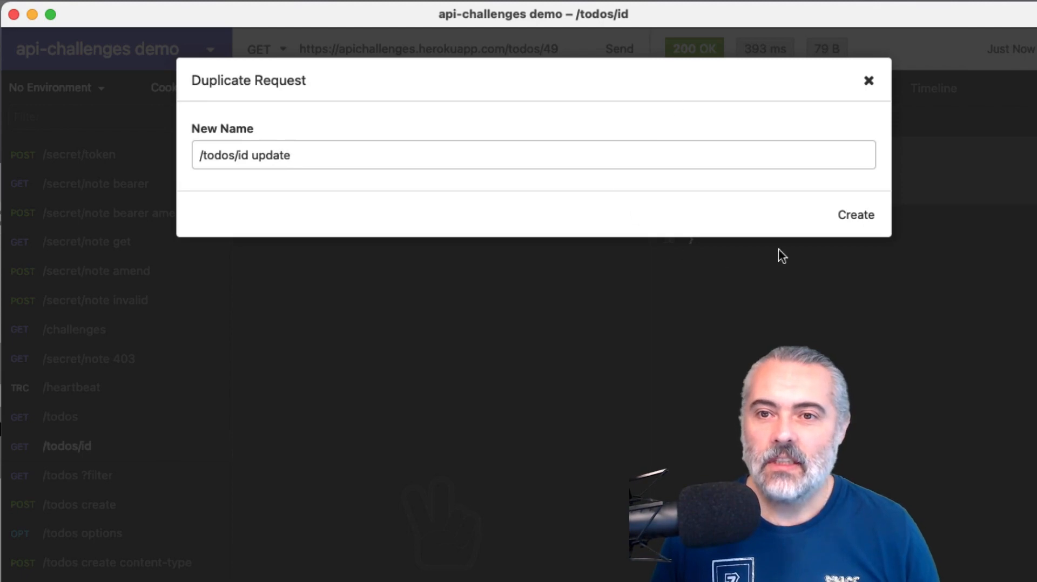
pyautogui.click(855, 215)
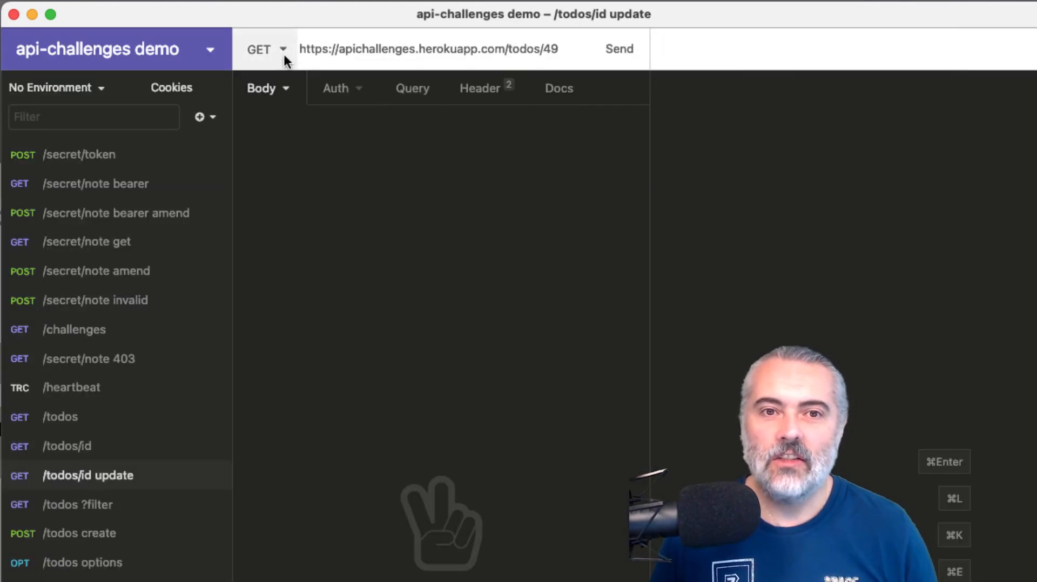
pyautogui.click(267, 50)
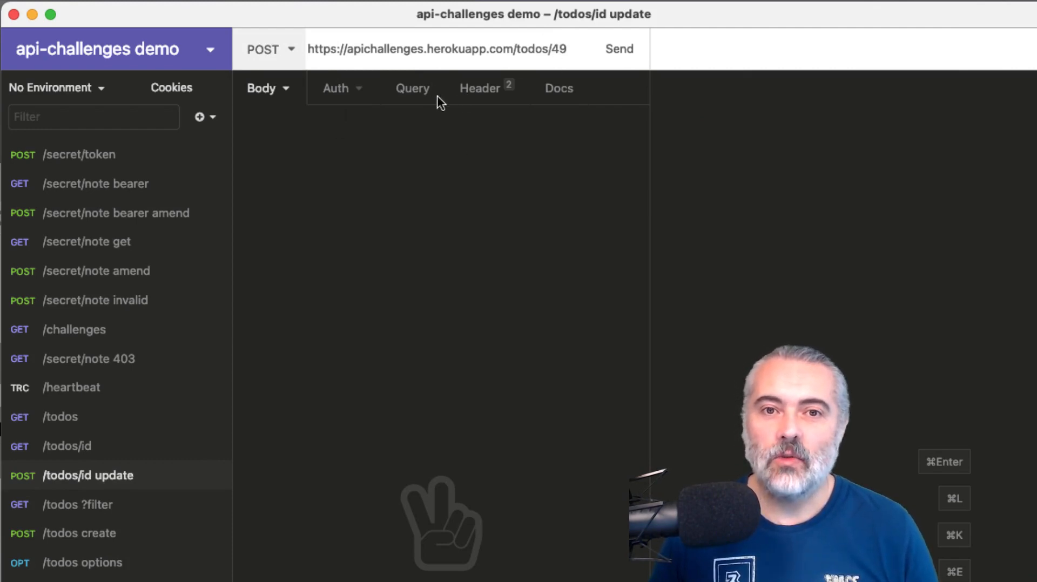
pyautogui.click(480, 88)
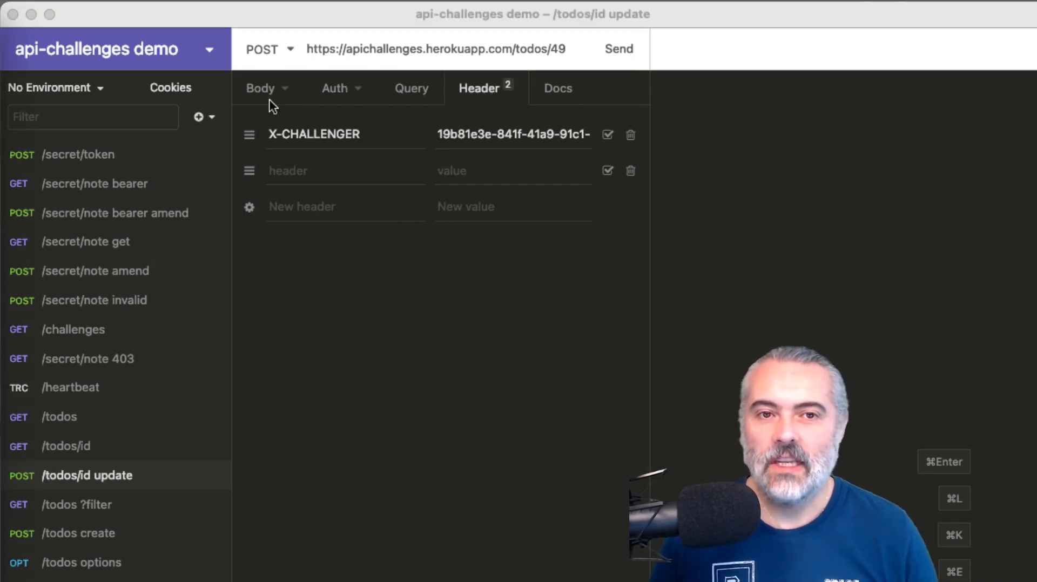
# Set the update request's body format to JSON and review its headers alongside X-CHALLENGER
pyautogui.click(260, 89)
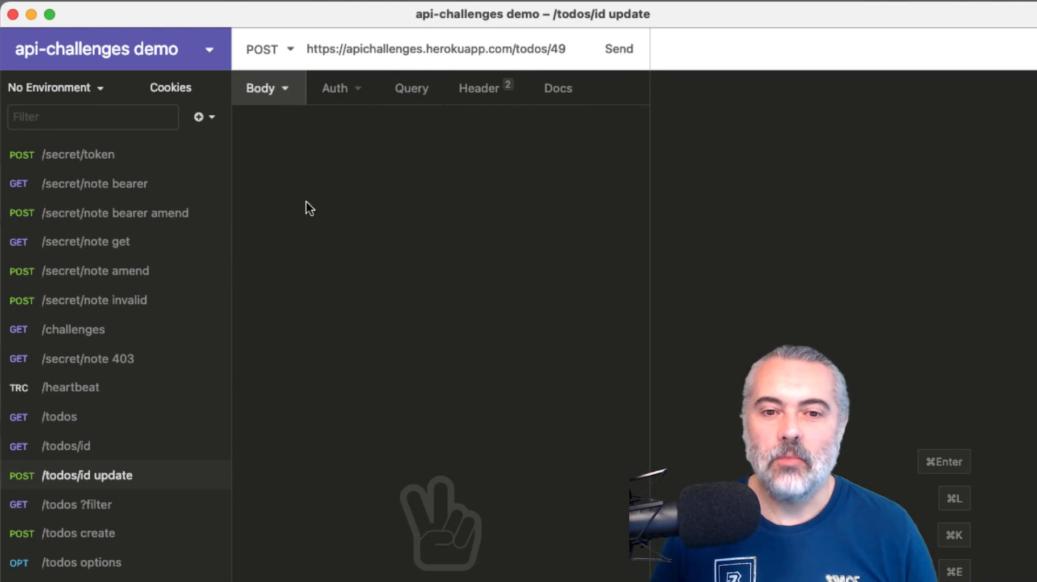
pyautogui.click(266, 88)
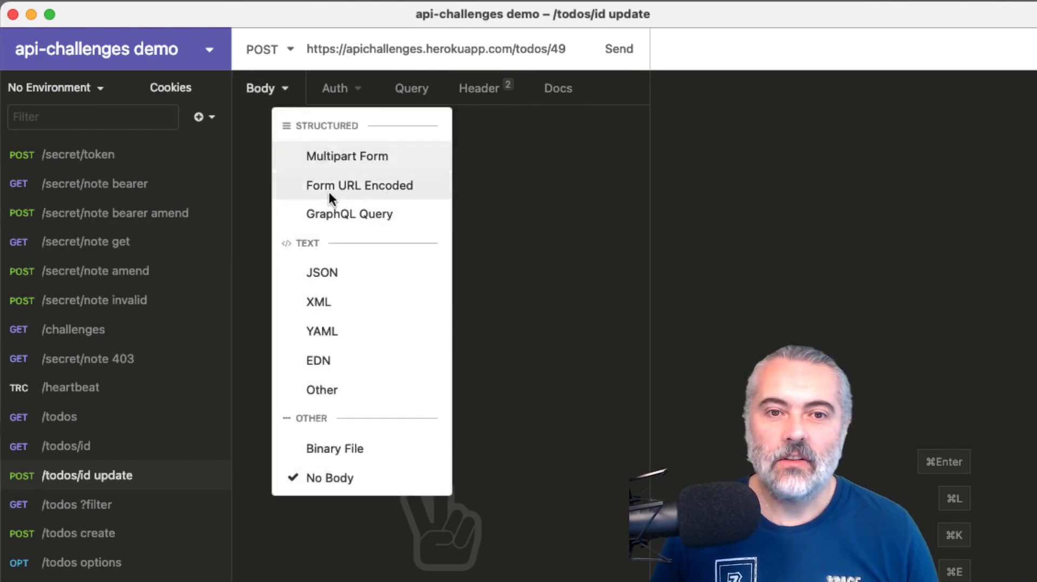
pyautogui.click(320, 274)
pyautogui.write('"title": "updated tiel staff"')
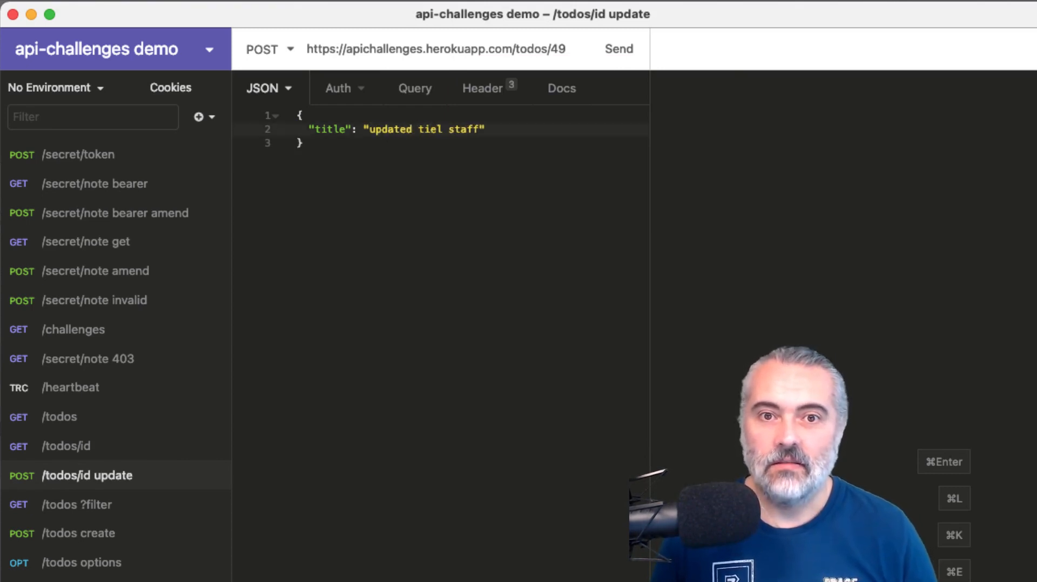
pyautogui.click(483, 88)
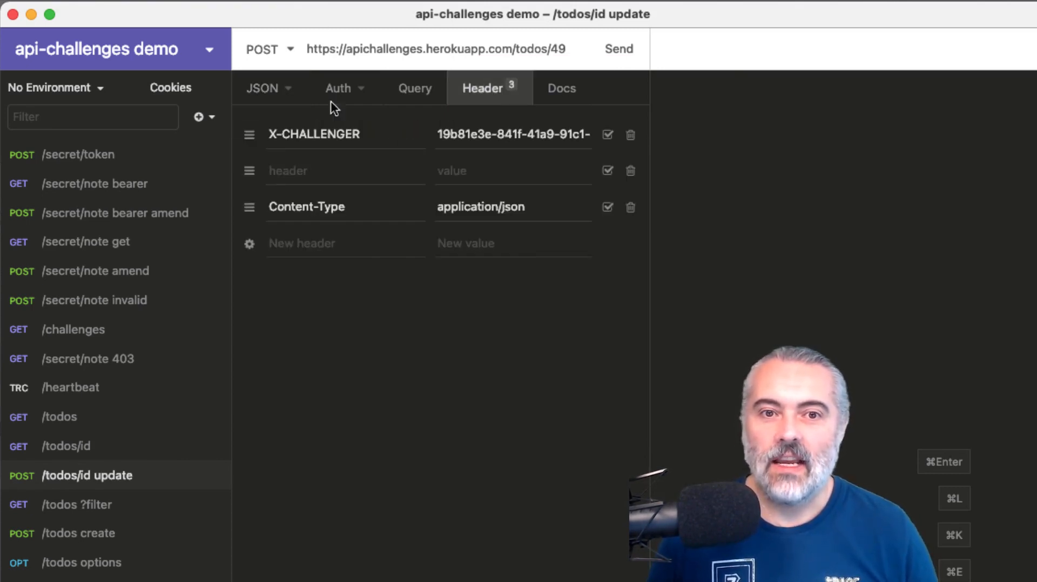
pyautogui.moveTo(538, 212)
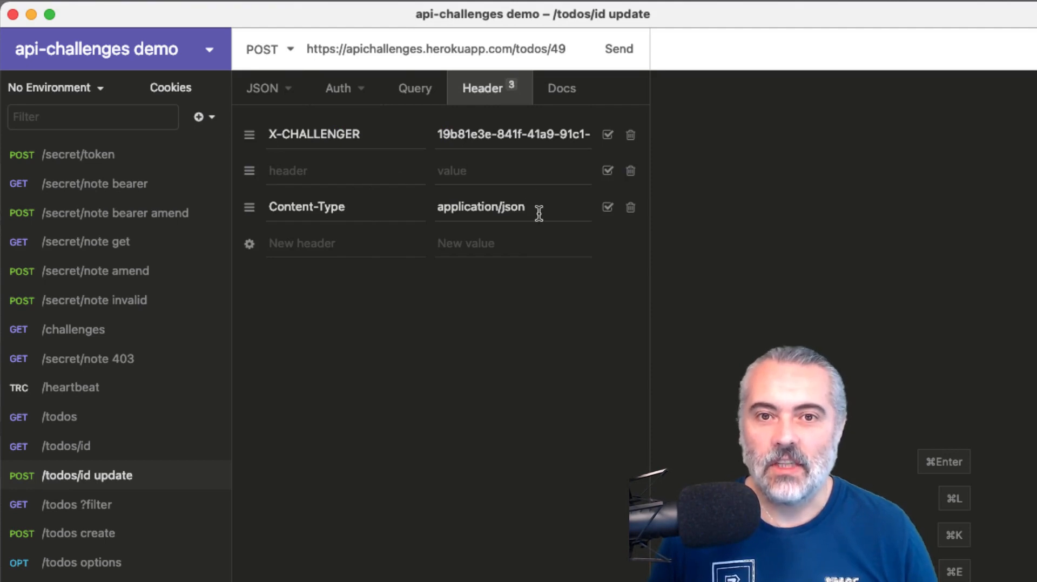
pyautogui.moveTo(415, 114)
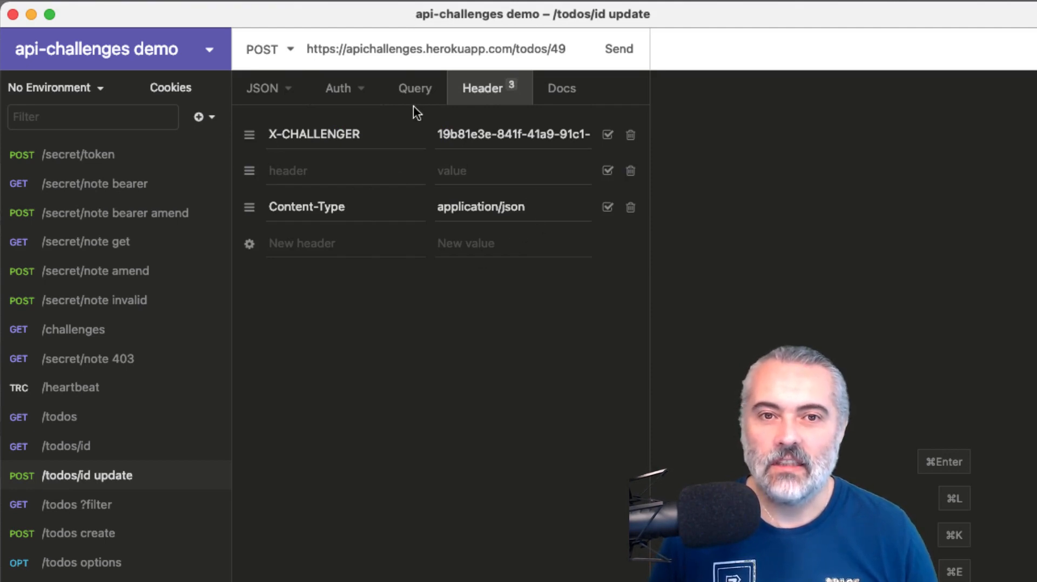
pyautogui.moveTo(277, 96)
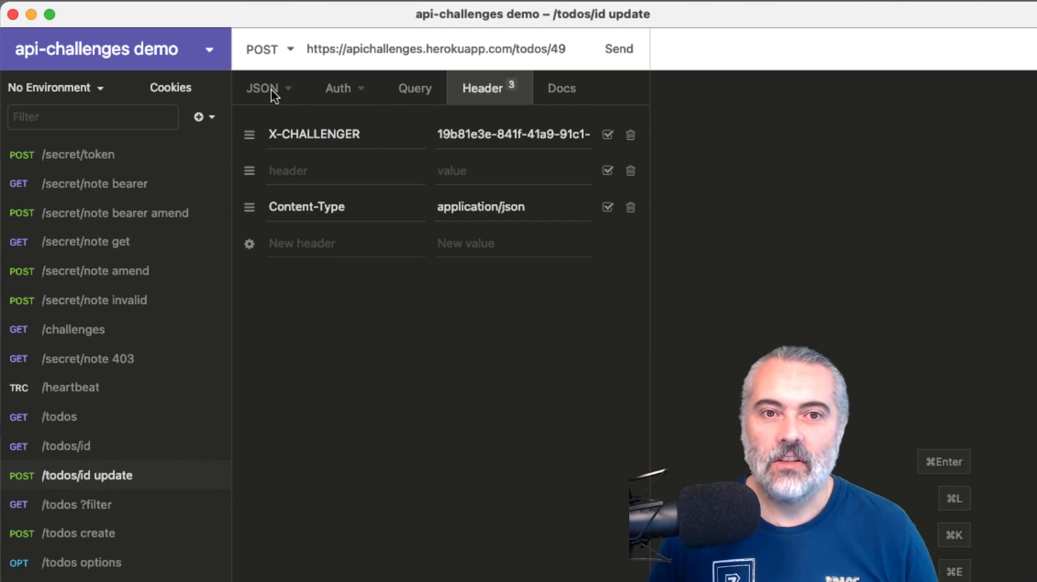
# Send POST /todos/49 with the title body and get 200 OK with the updated todo
pyautogui.click(618, 49)
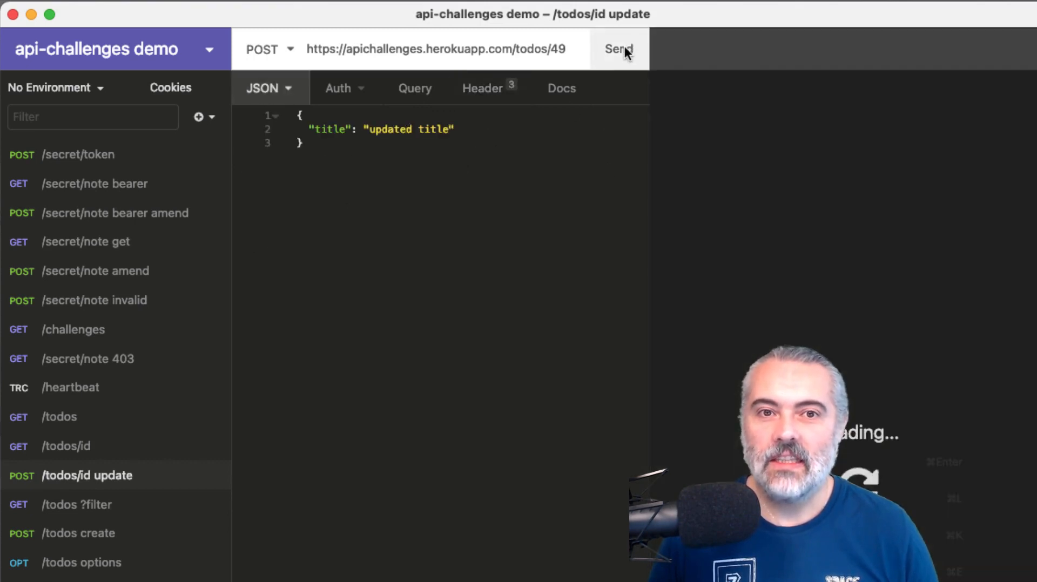
pyautogui.click(617, 48)
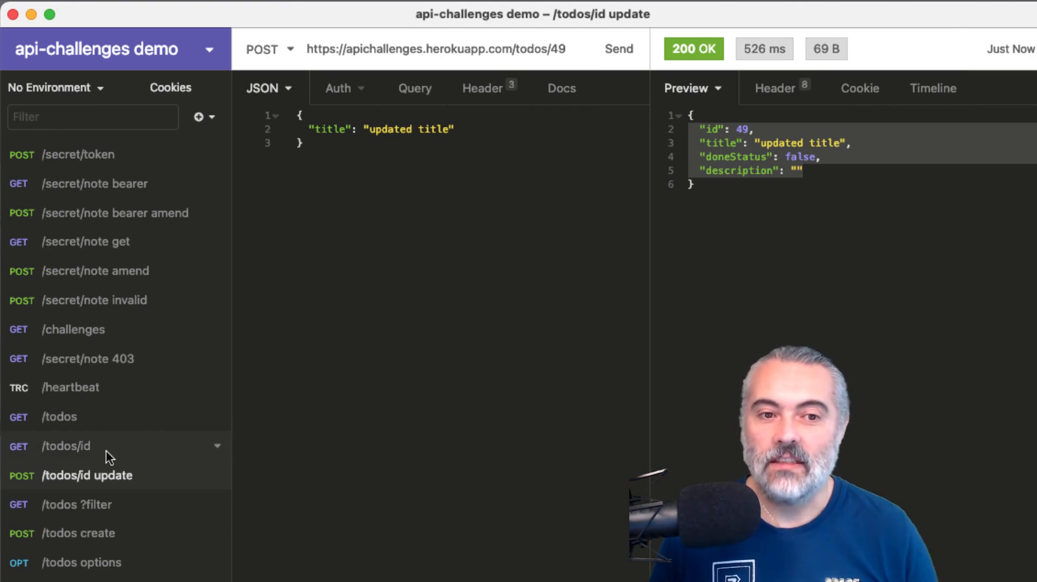
# Re-fetch GET /todos/49 showing title "updated title", then select "title" in the update body
pyautogui.click(59, 447)
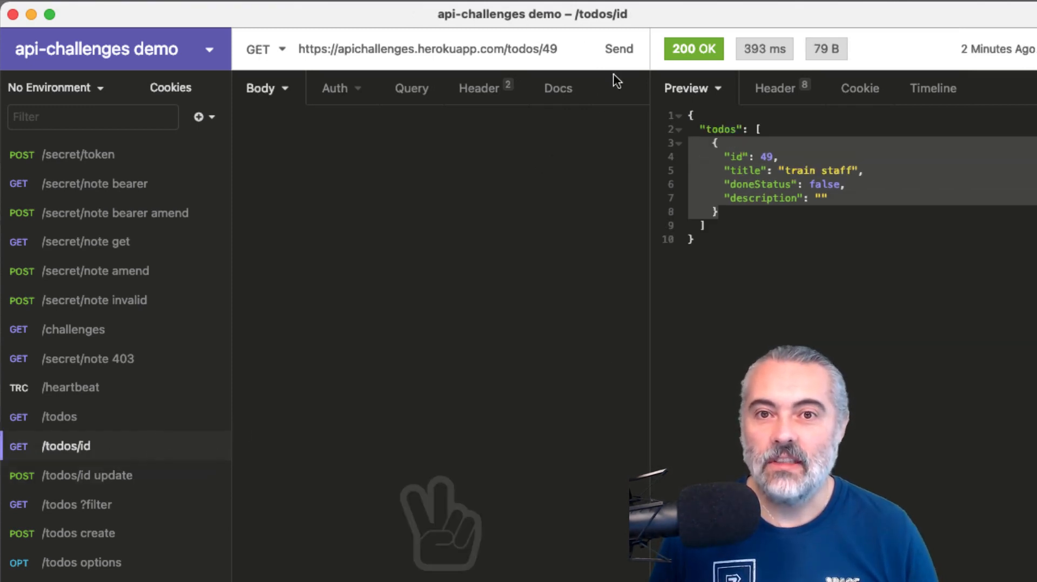
pyautogui.click(619, 48)
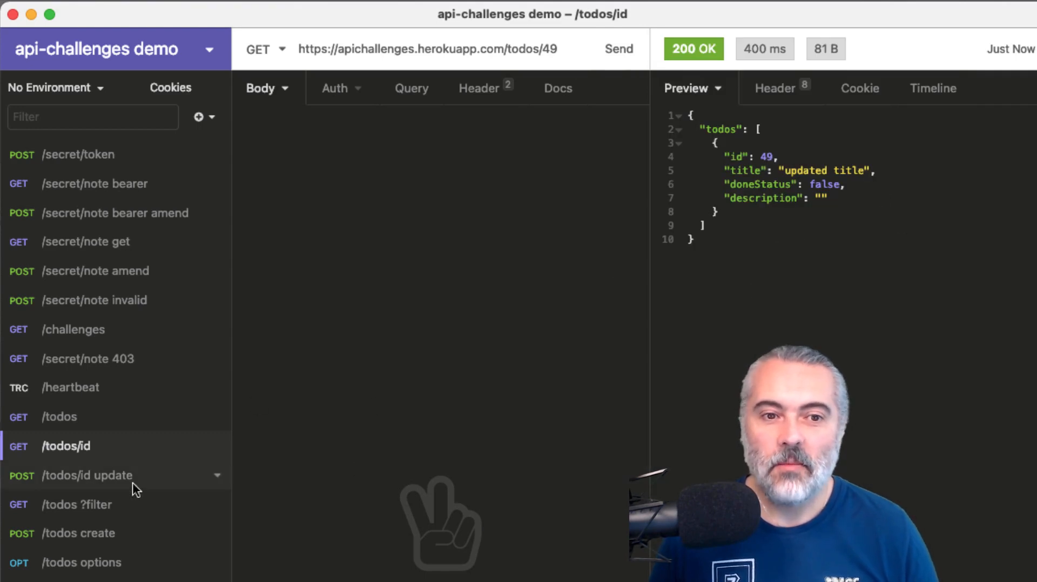
pyautogui.click(88, 476)
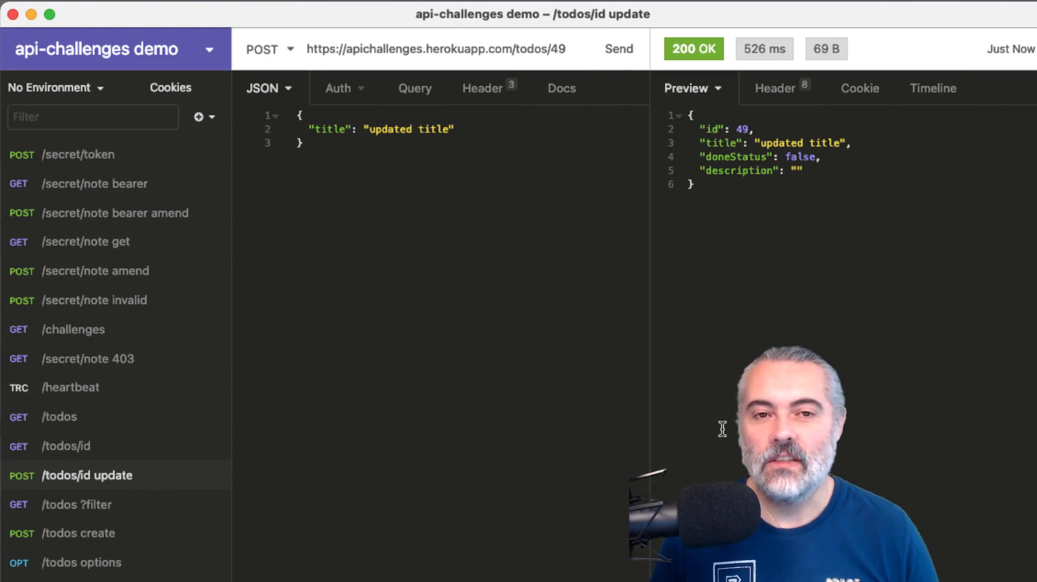
pyautogui.doubleClick(331, 129)
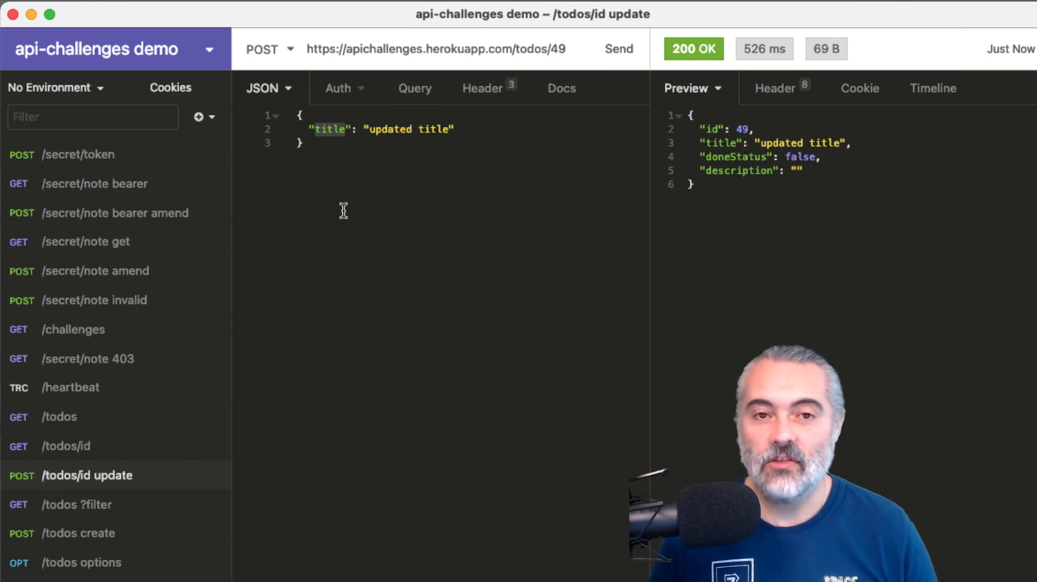
pyautogui.moveTo(391, 235)
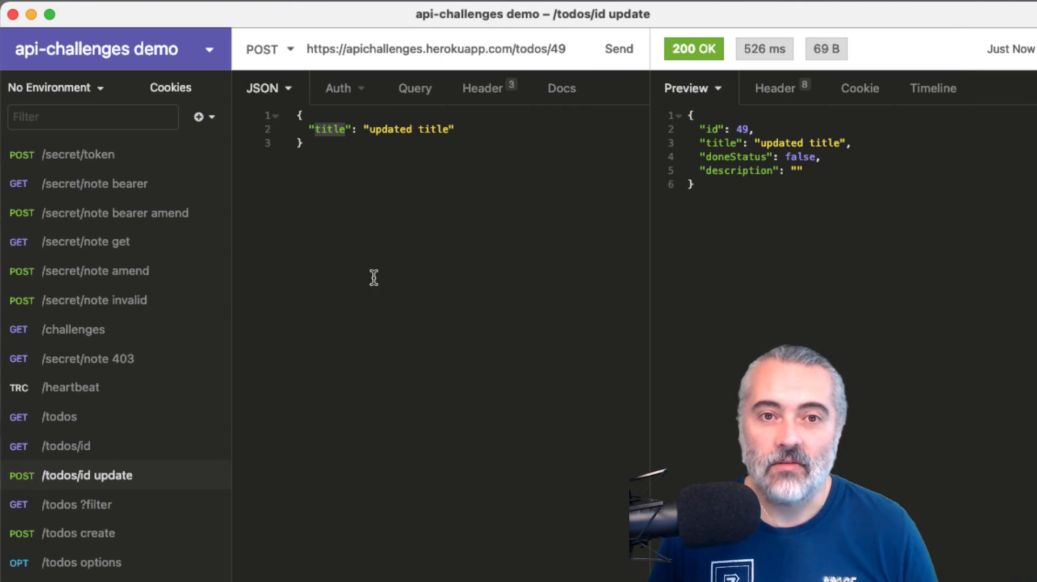
pyautogui.moveTo(352, 299)
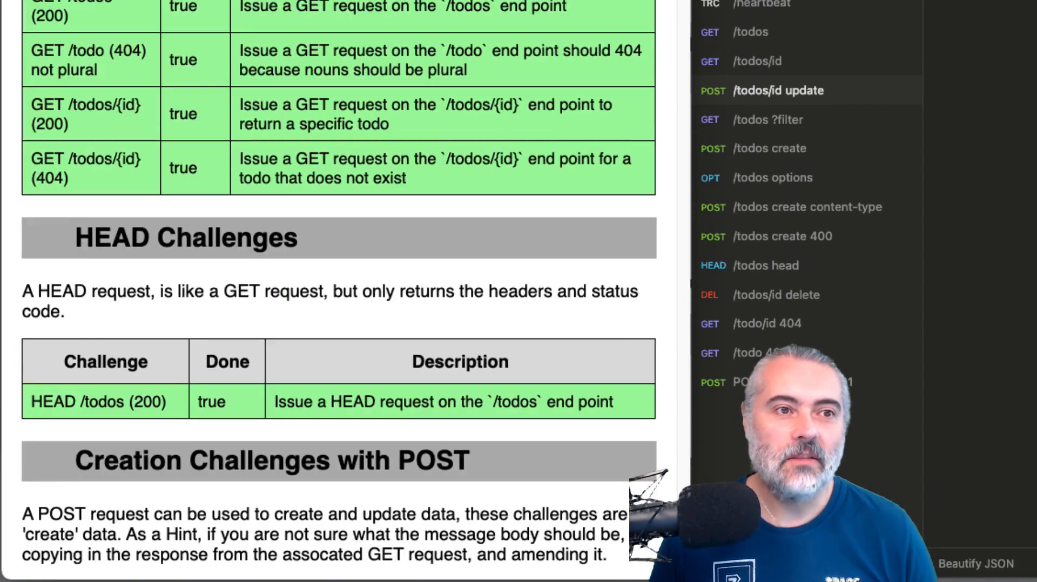
pyautogui.scroll(-3)
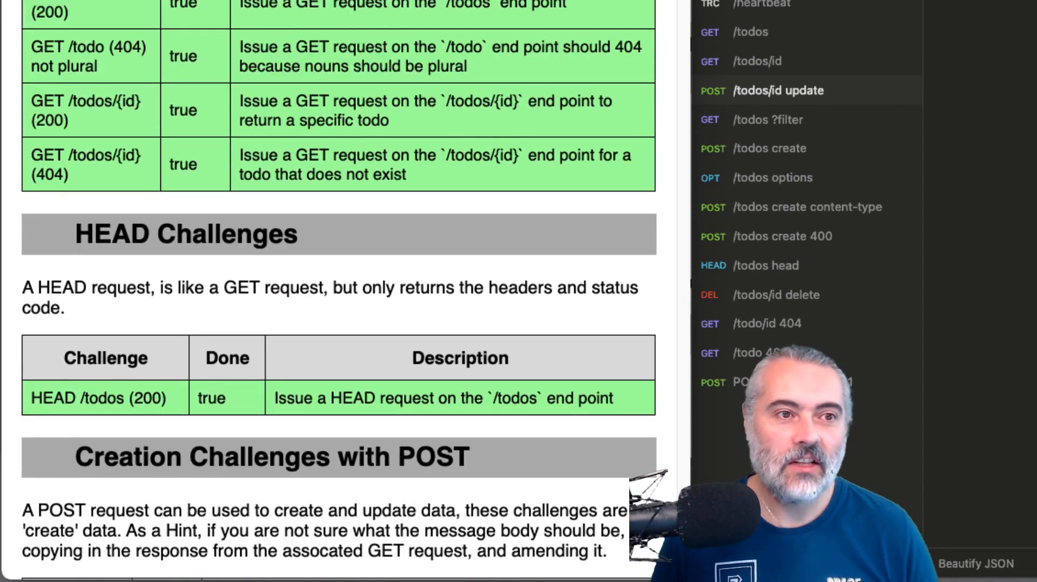
pyautogui.scroll(-3)
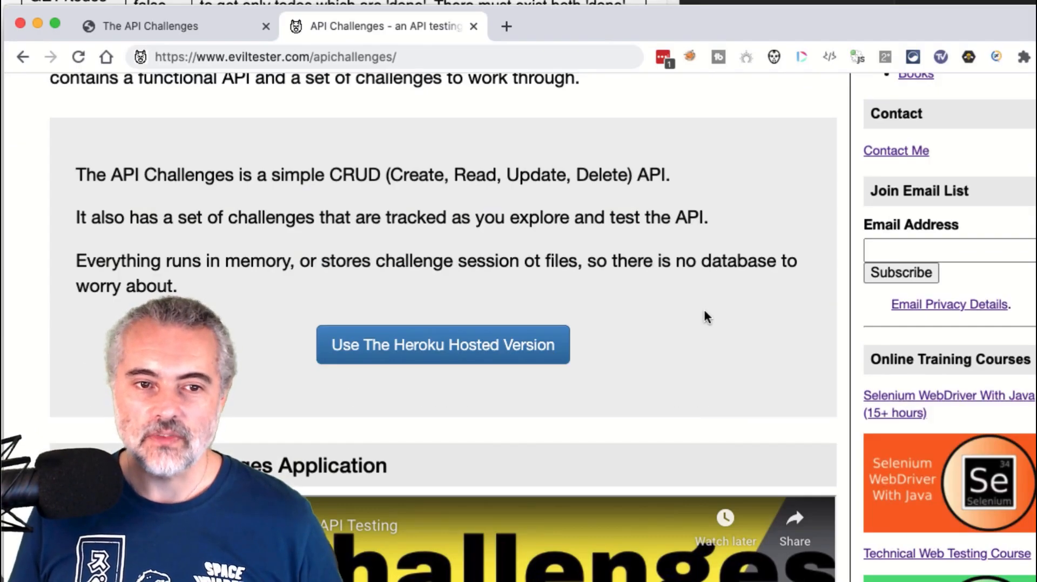
# Scroll the EvilTester API Challenges introduction page
pyautogui.scroll(3)
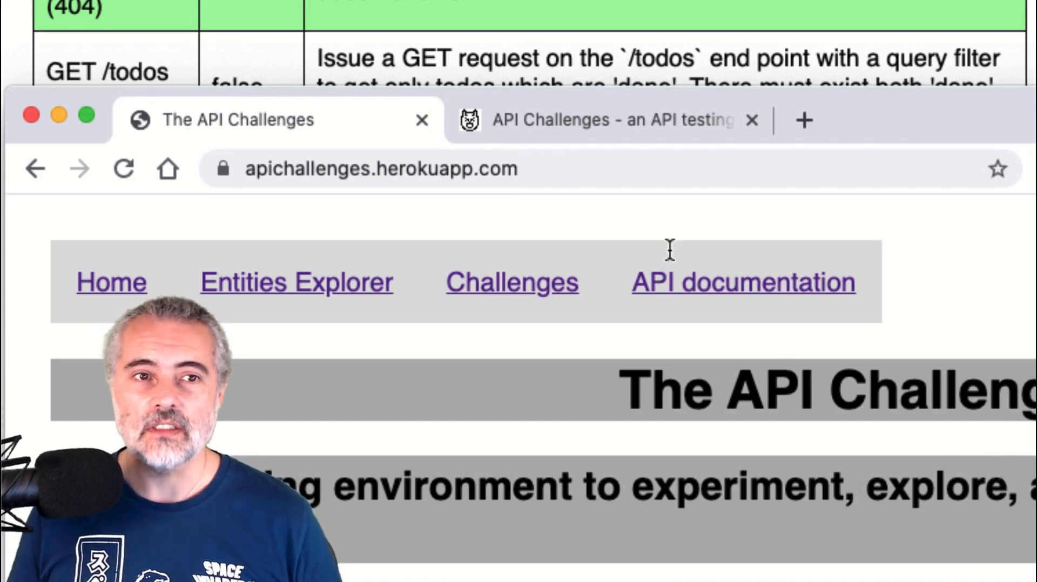
pyautogui.scroll(-3)
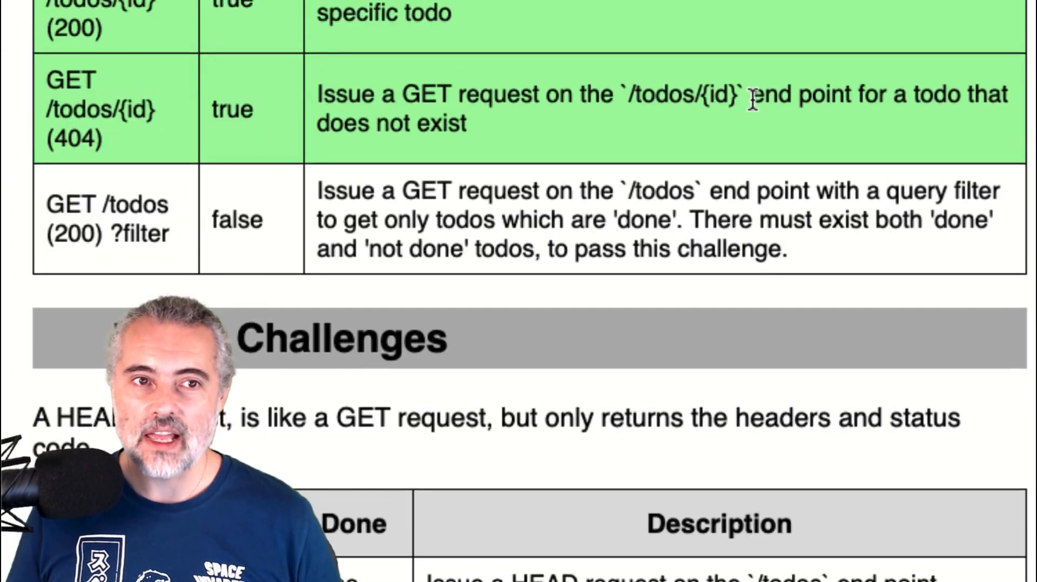
pyautogui.scroll(3)
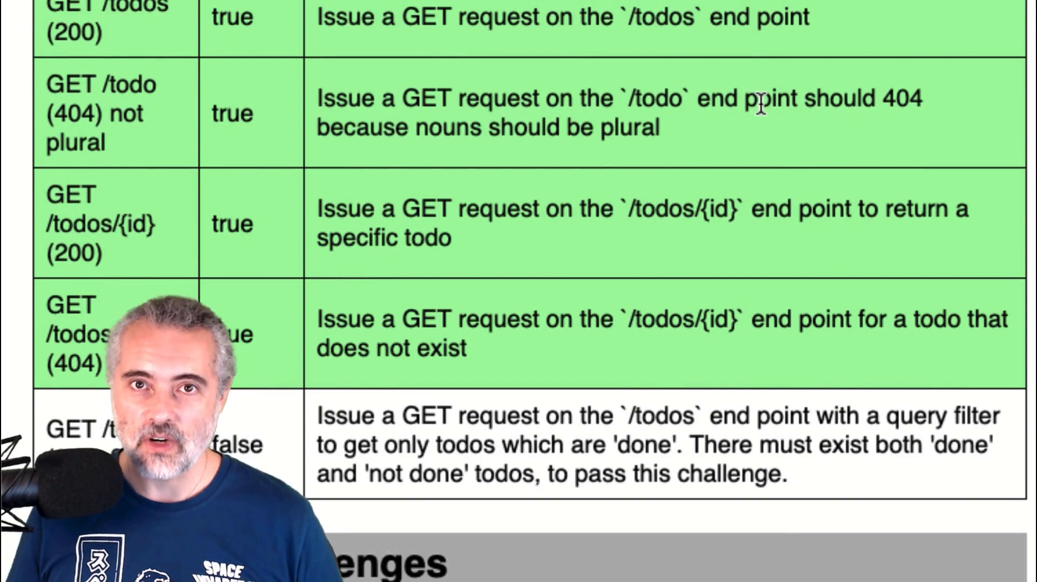
pyautogui.scroll(-3)
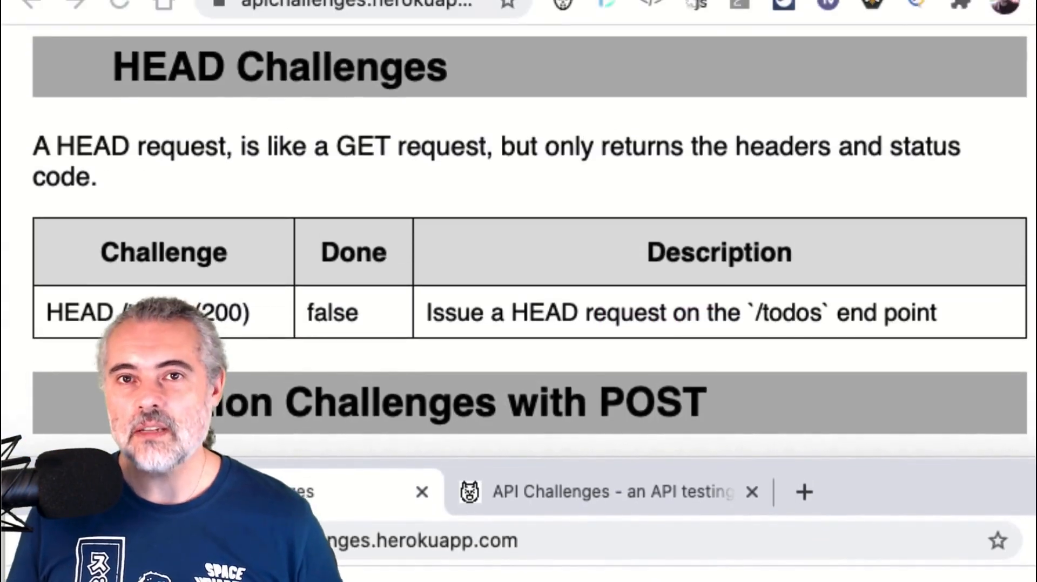